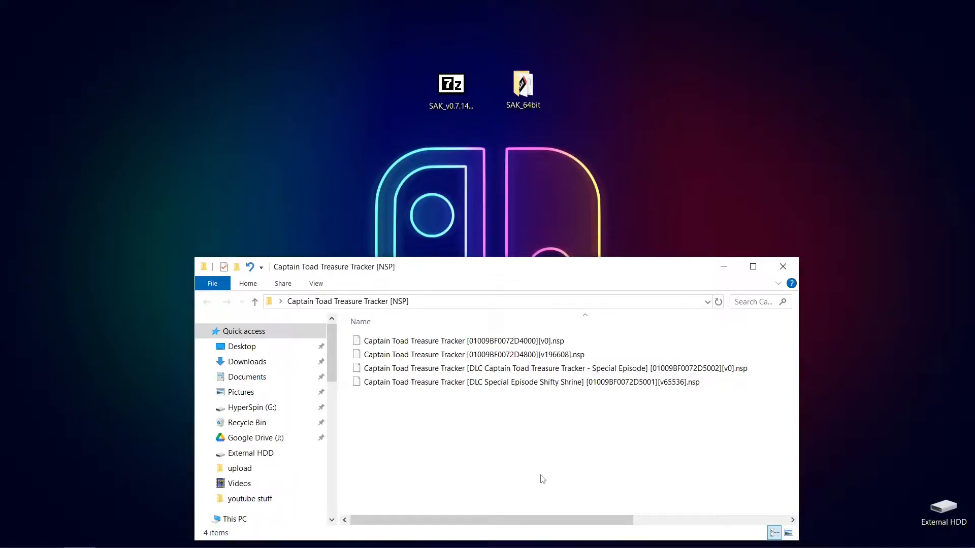
mouse_move(529, 425)
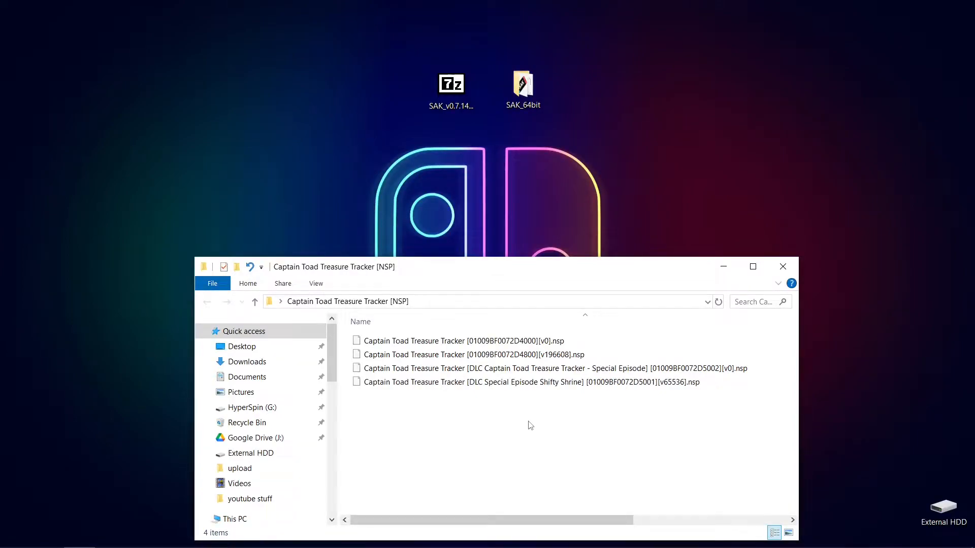
Step: Add the v196608 update NSP from the Desktop to Captain Toad's title updates and save
left_click(502, 355)
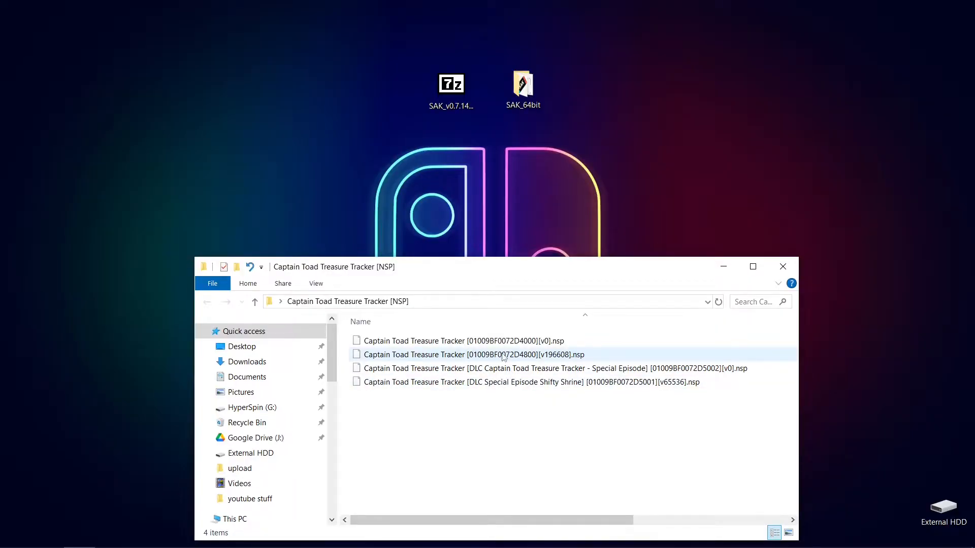
mouse_move(463, 341)
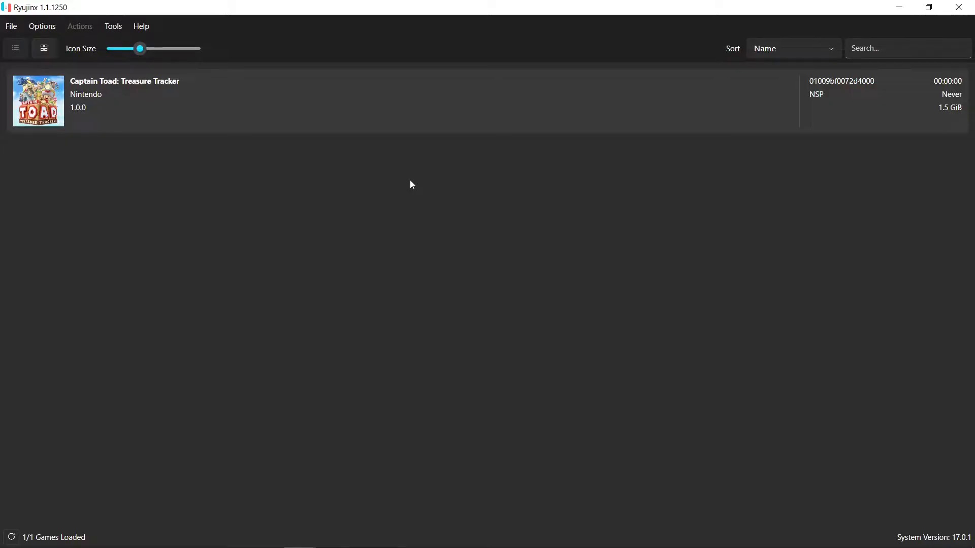
mouse_move(370, 175)
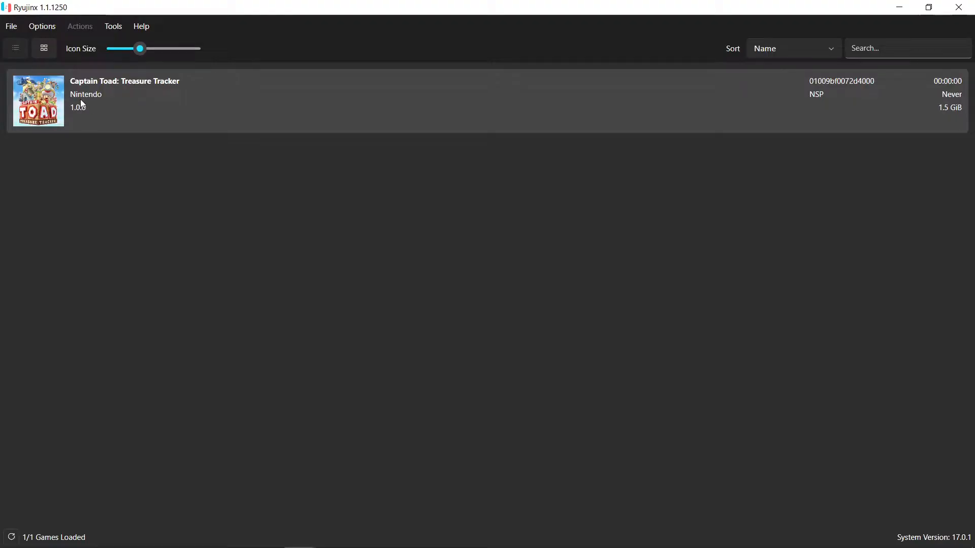
mouse_move(107, 107)
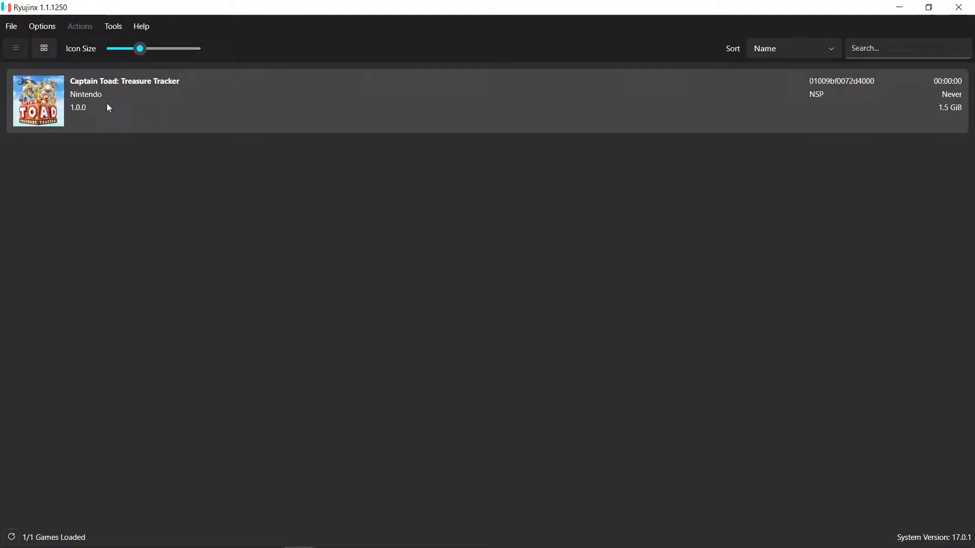
right_click(108, 106)
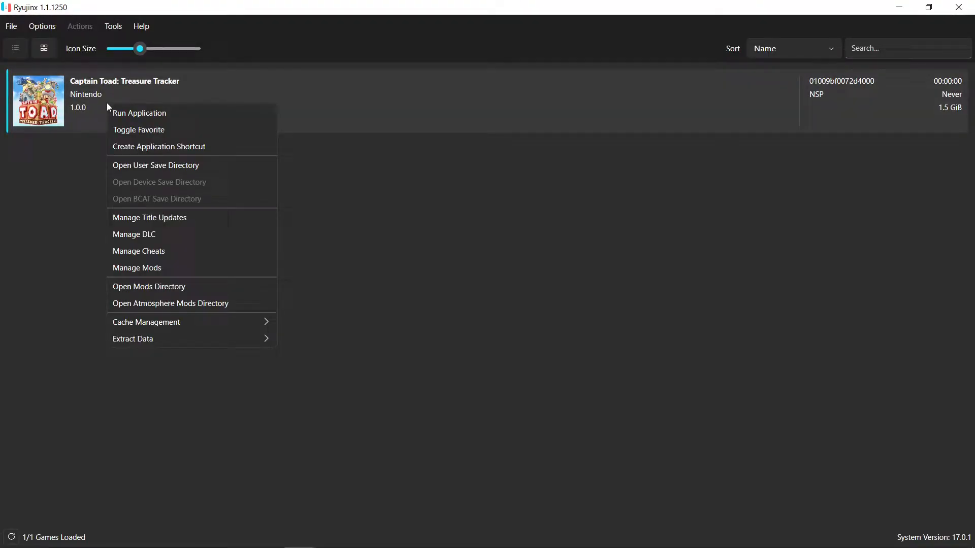
mouse_move(149, 217)
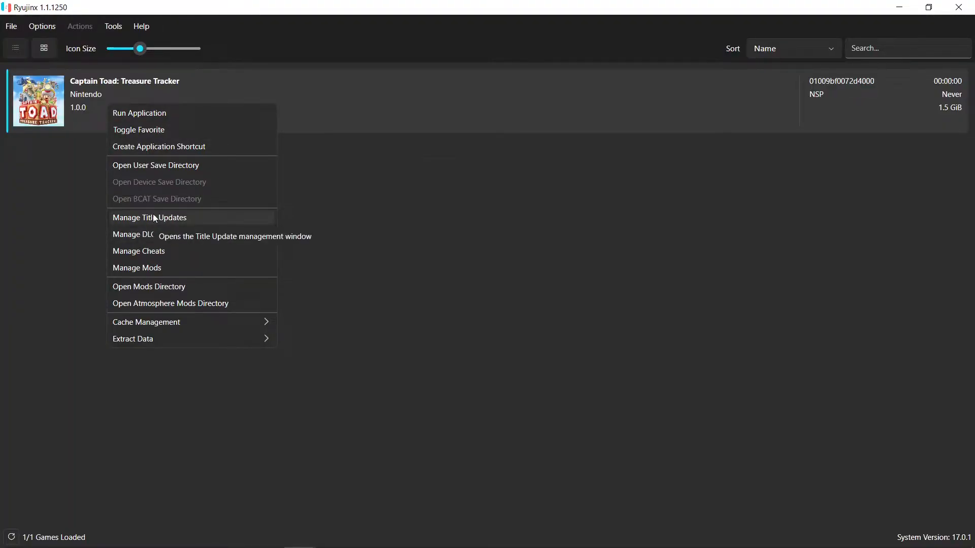
left_click(149, 217)
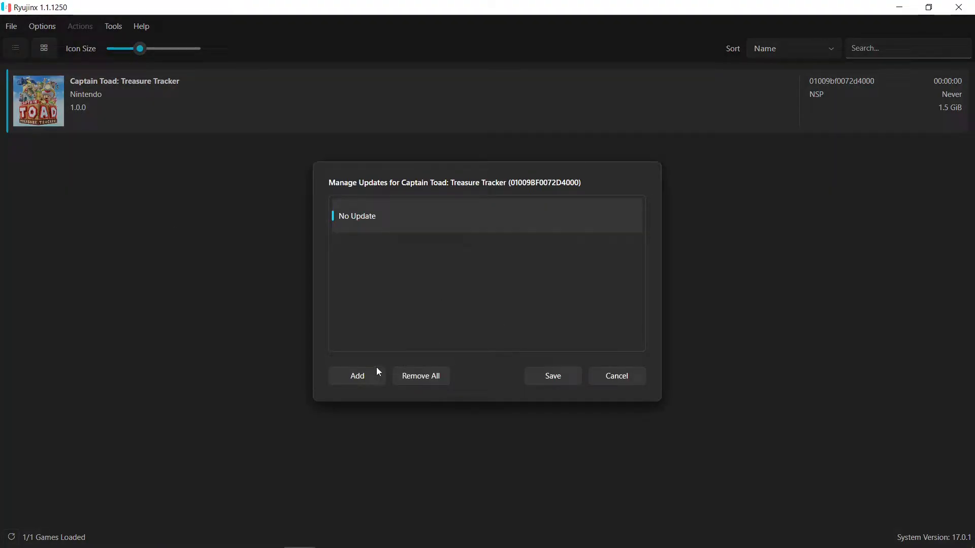
left_click(357, 375)
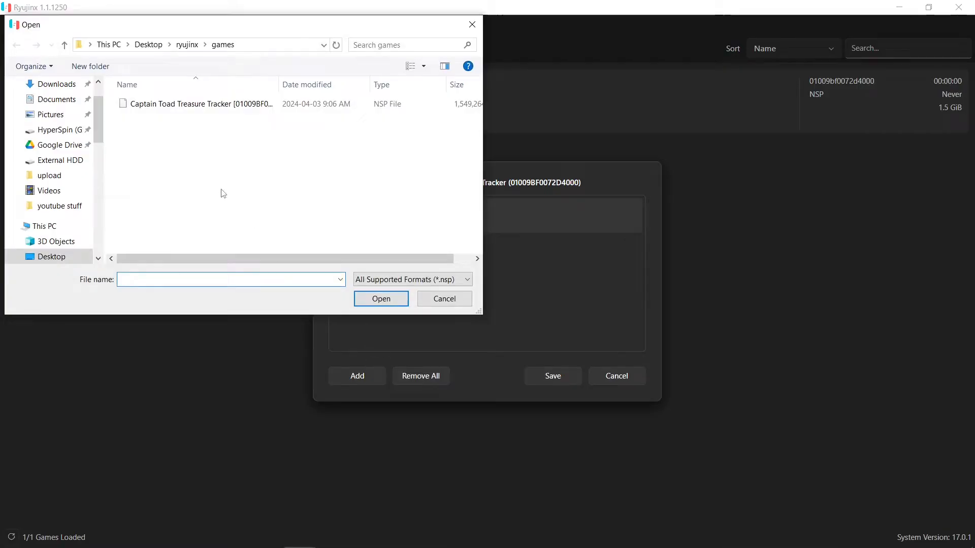
left_click(51, 256)
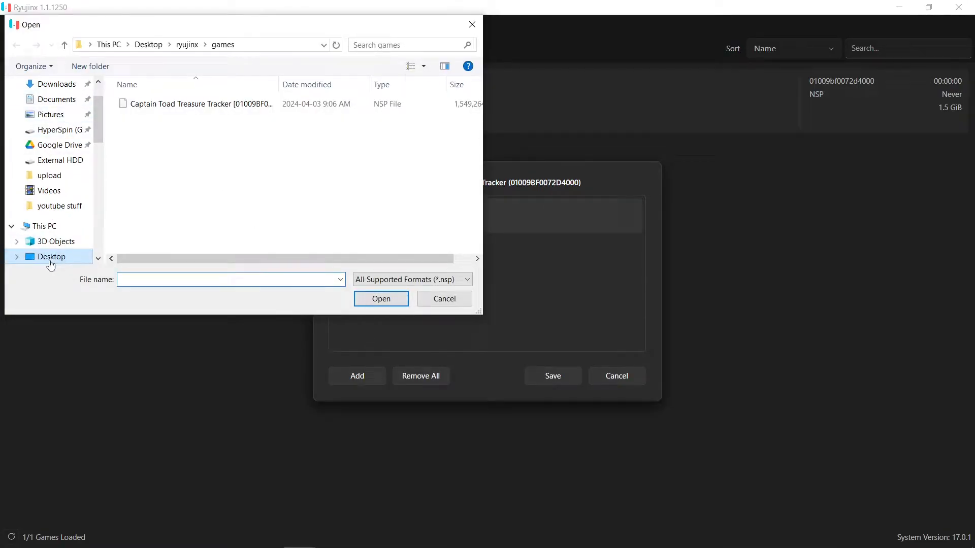
left_click(51, 256)
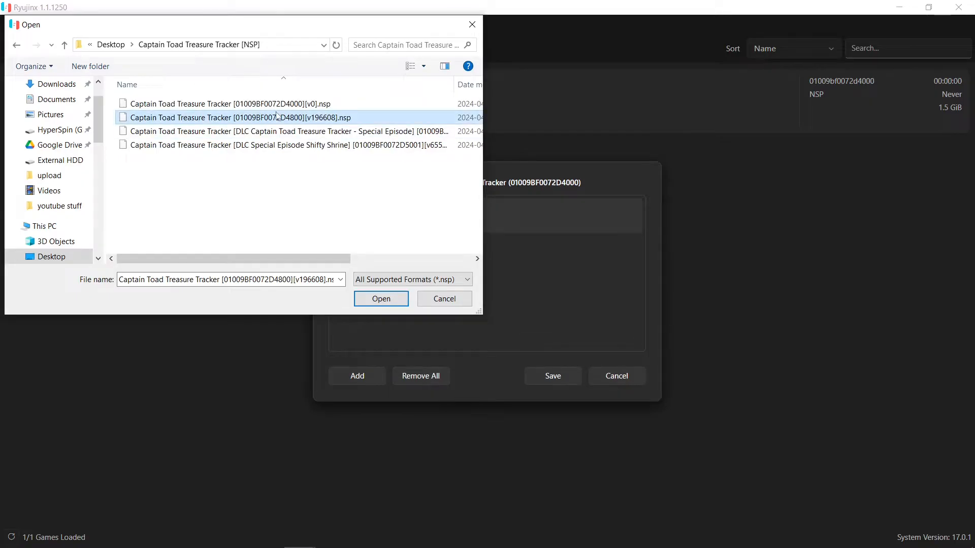
left_click(381, 299)
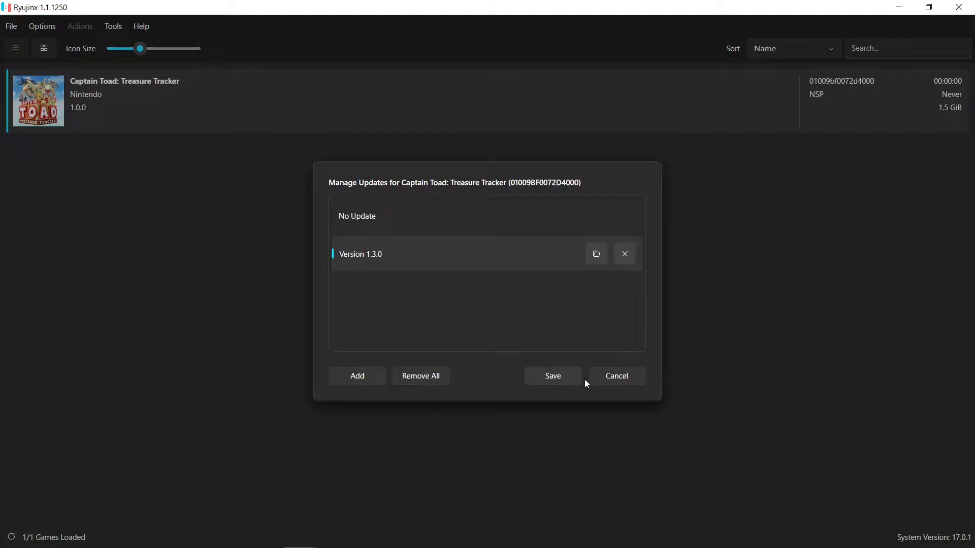
left_click(551, 376)
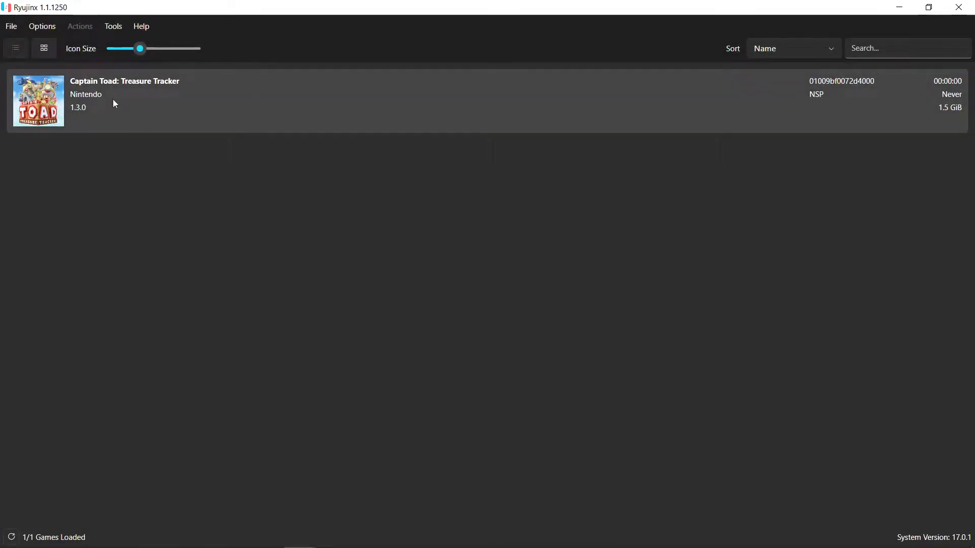
Step: Add the Special Episode and Shifty Shrine DLC NSPs in Captain Toad's DLC manager and save
right_click(114, 103)
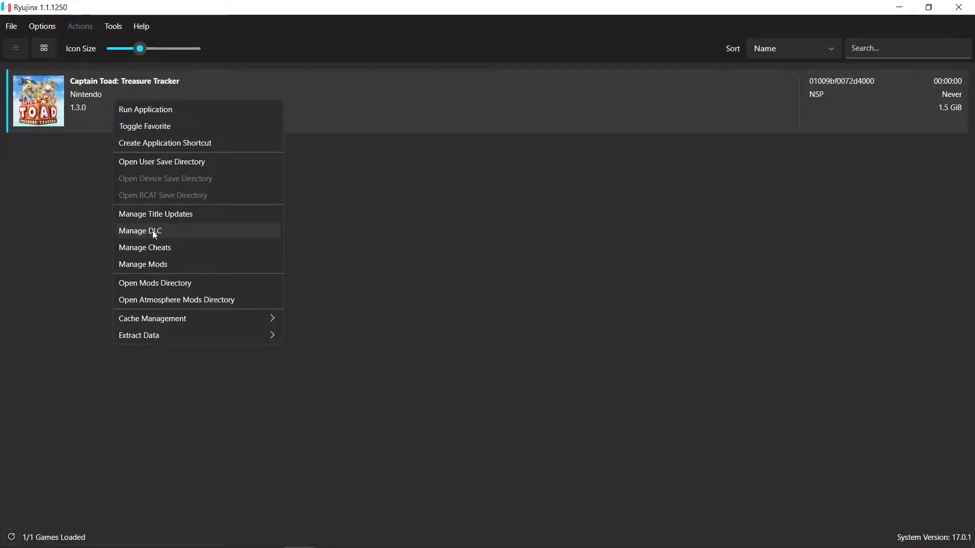
left_click(140, 231)
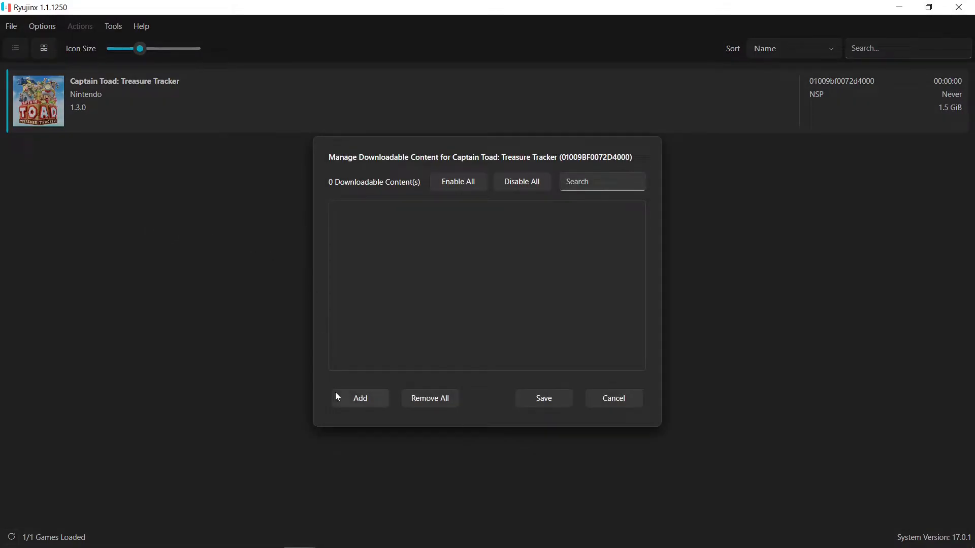
left_click(359, 398)
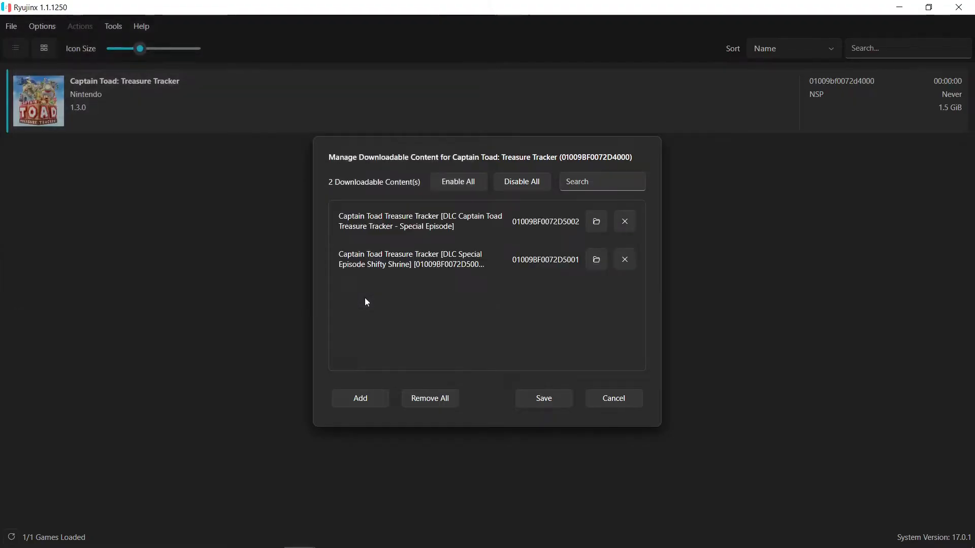
left_click(457, 181)
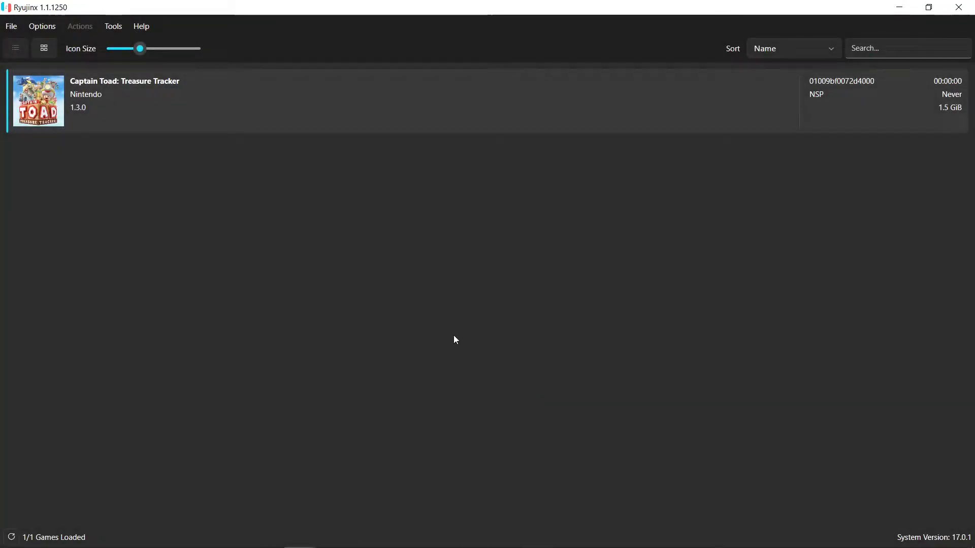
mouse_move(377, 227)
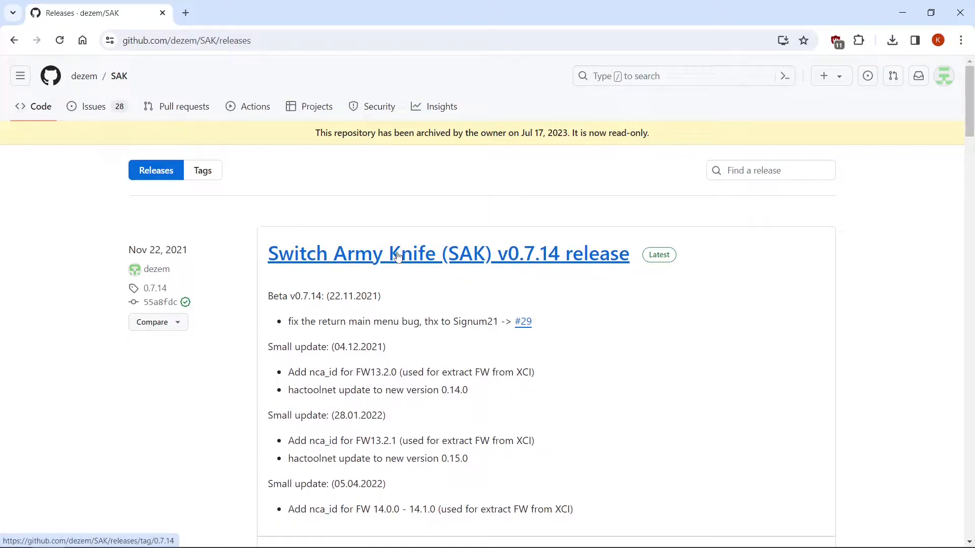
scroll("down", 3)
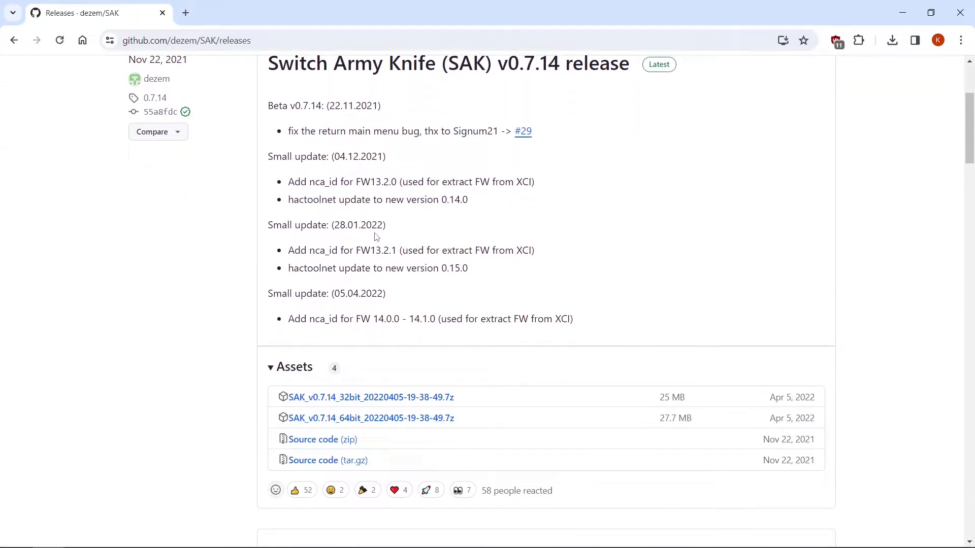
scroll("down", 3)
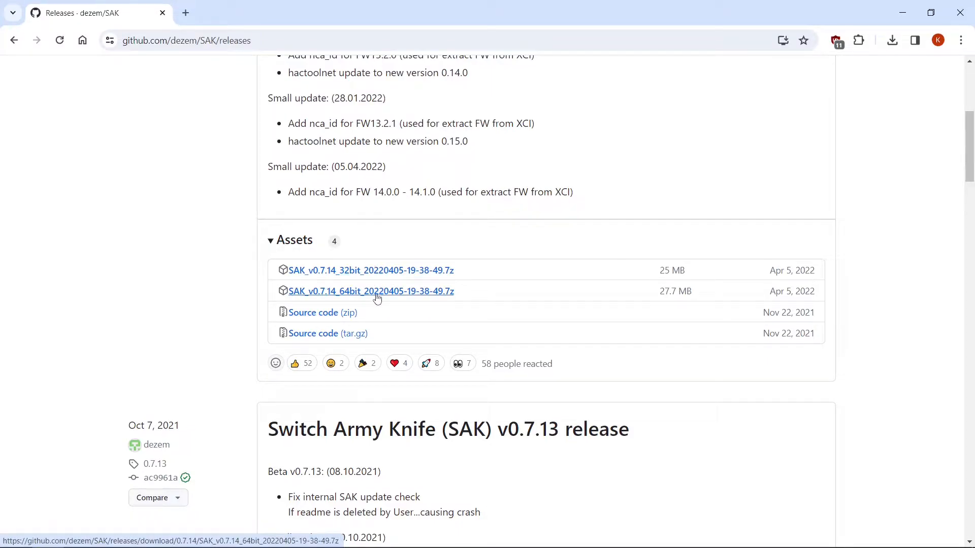
left_click(371, 291)
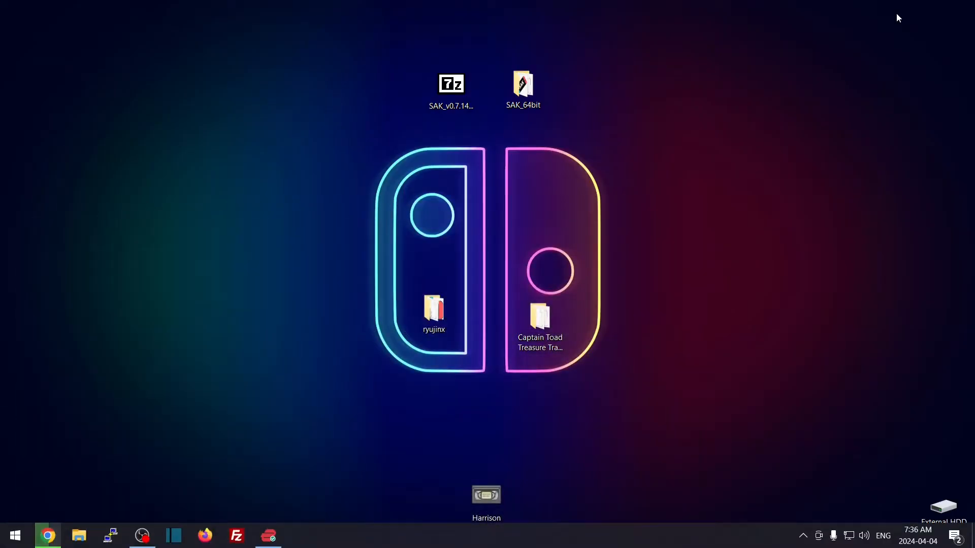
Step: Extract the SAK 7z archive onto the desktop with 7-Zip's Extract Here
left_click(451, 84)
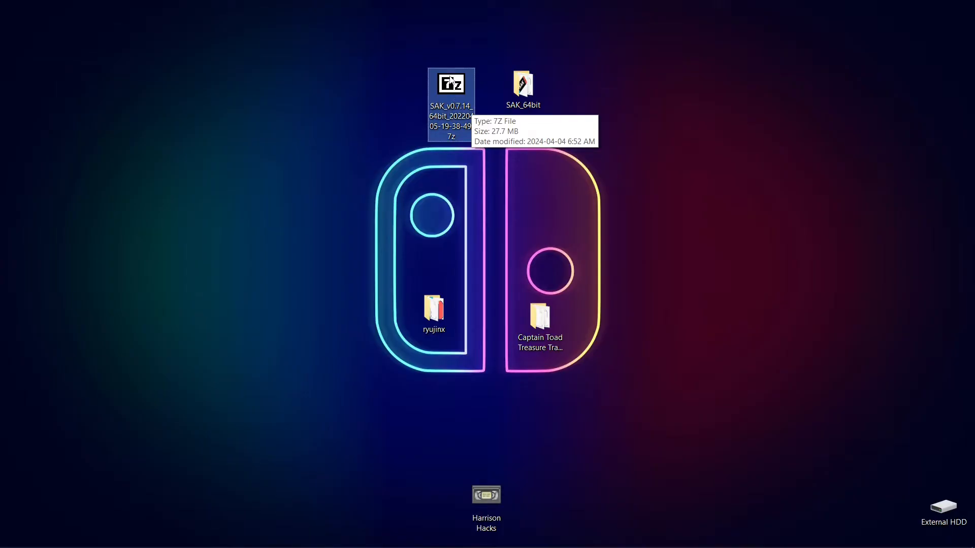
right_click(450, 84)
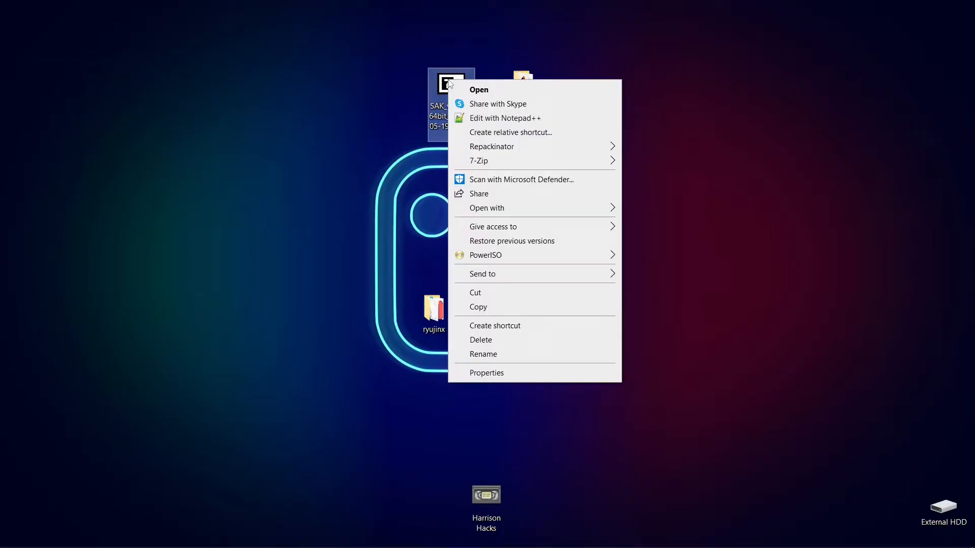
mouse_move(479, 161)
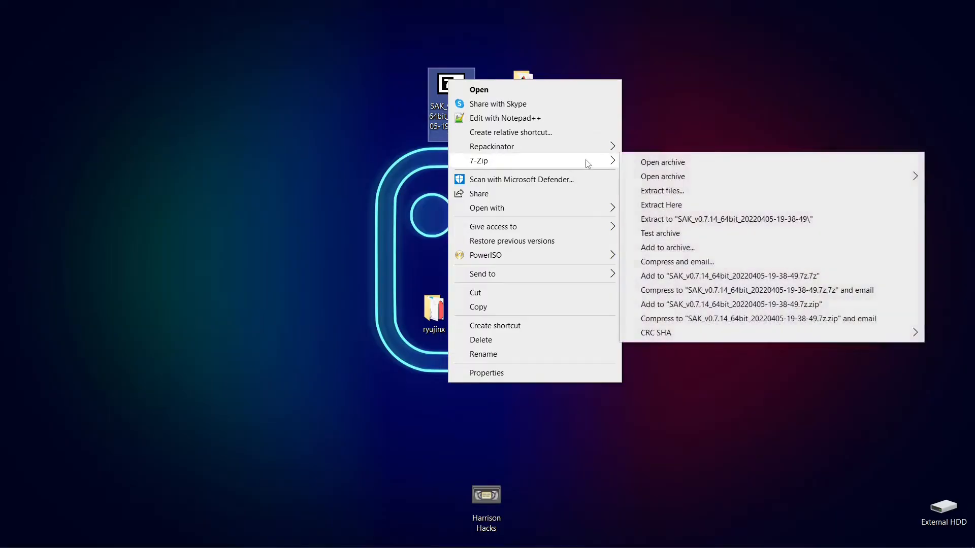
mouse_move(661, 205)
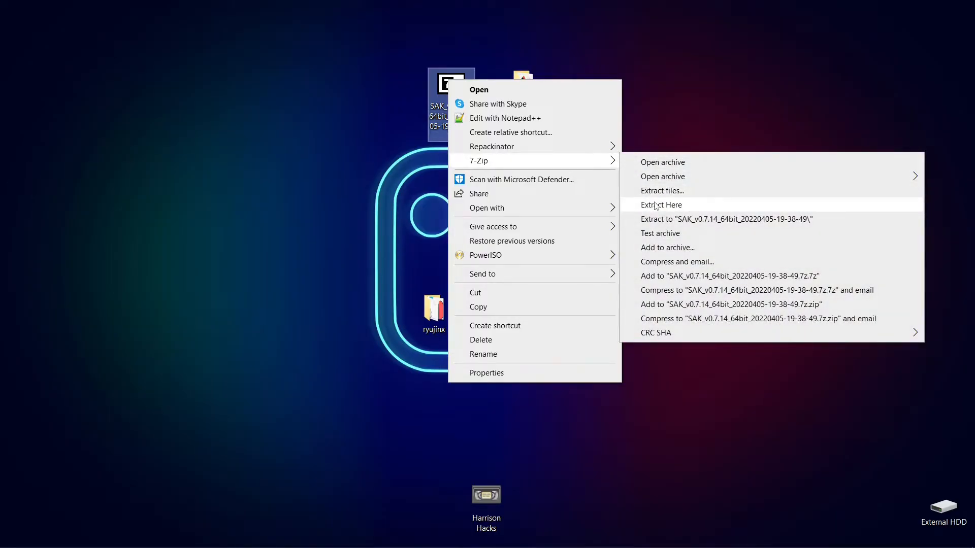
left_click(661, 205)
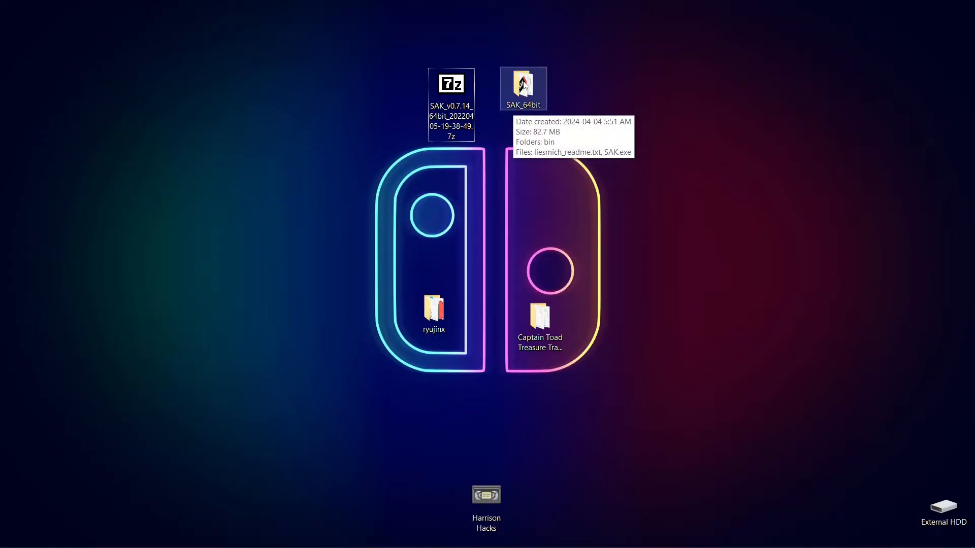
Step: Launch SAK.exe from the SAK_64bit folder and open the Update NSP tool
double_click(523, 88)
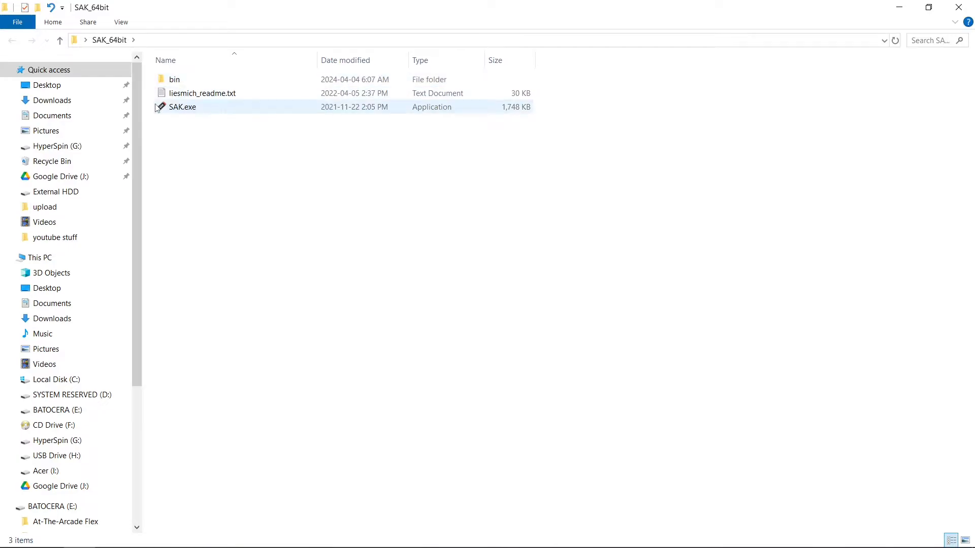
mouse_move(183, 107)
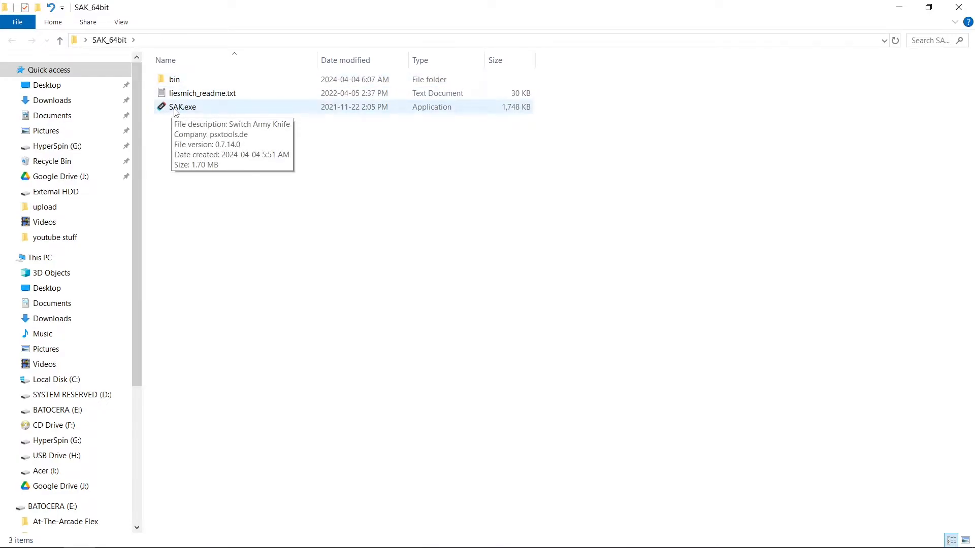
double_click(182, 106)
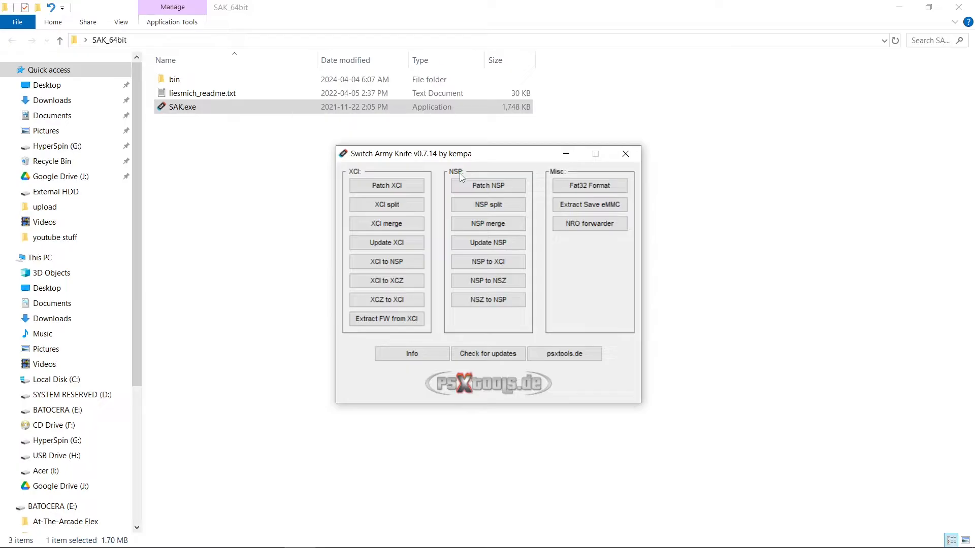
mouse_move(398, 261)
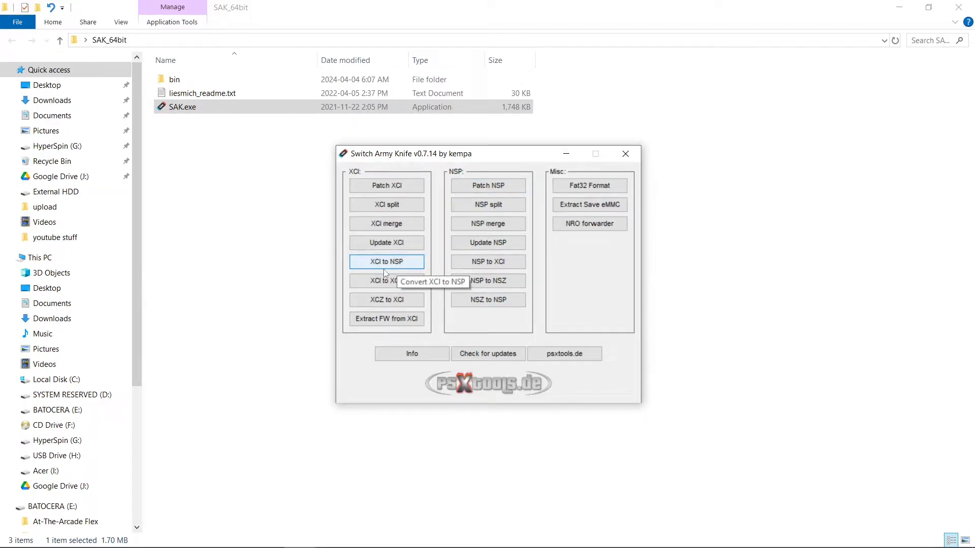
mouse_move(488, 243)
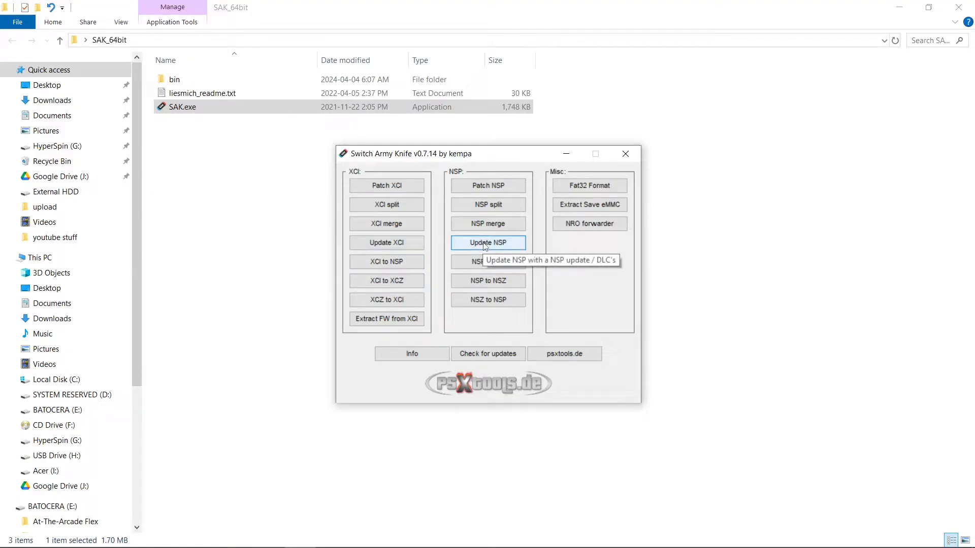
left_click(488, 243)
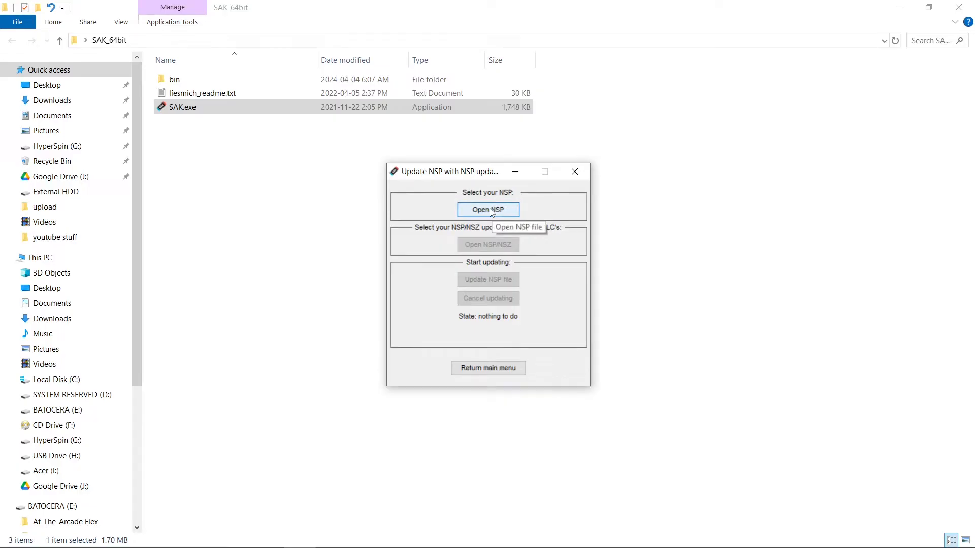
Step: Load the Captain Toad [v0].nsp base game file
left_click(487, 209)
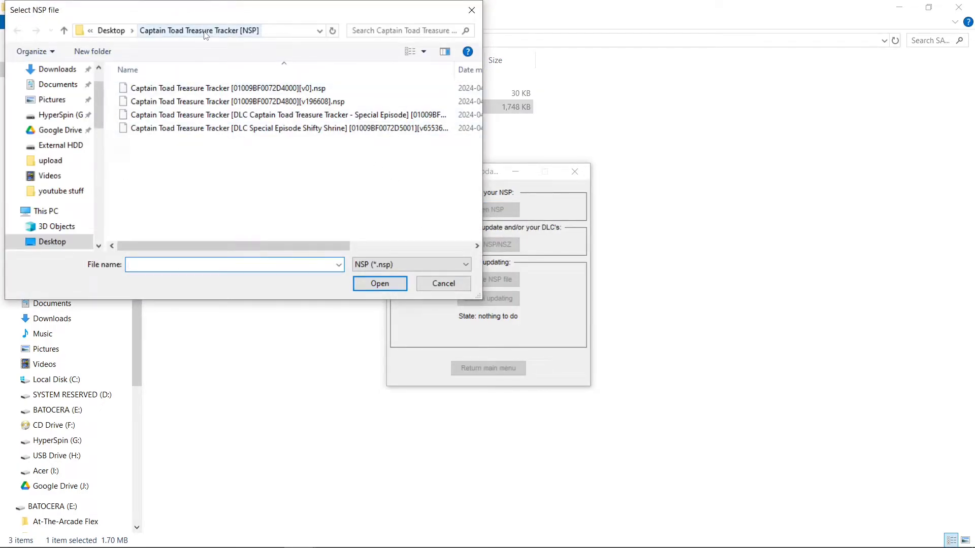
left_click(225, 88)
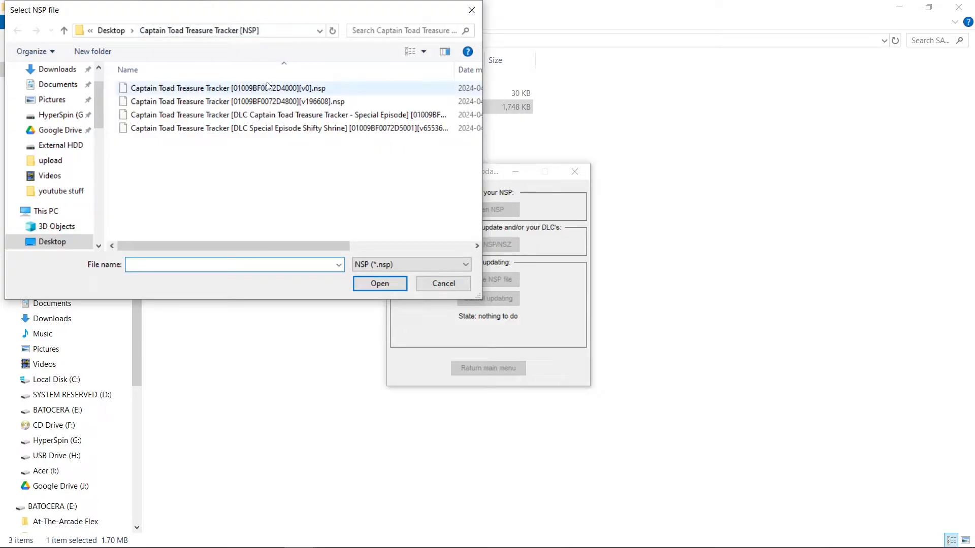
left_click(227, 88)
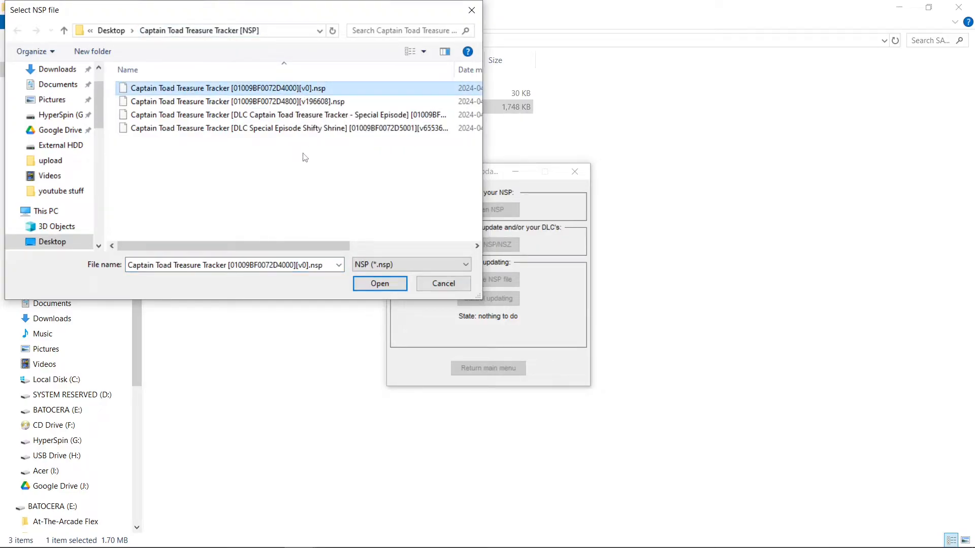
left_click(379, 282)
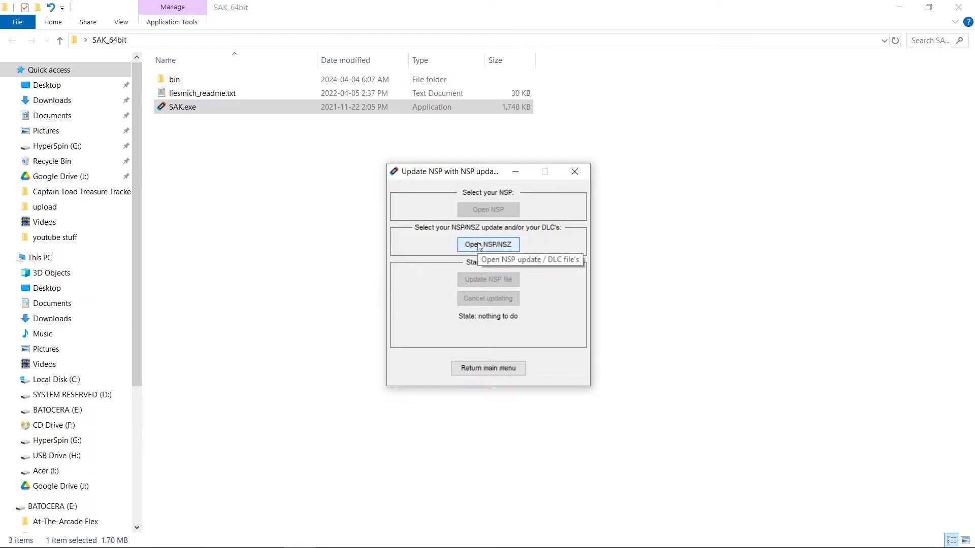
Step: Load the v196608 update and both DLC NSP files
left_click(488, 244)
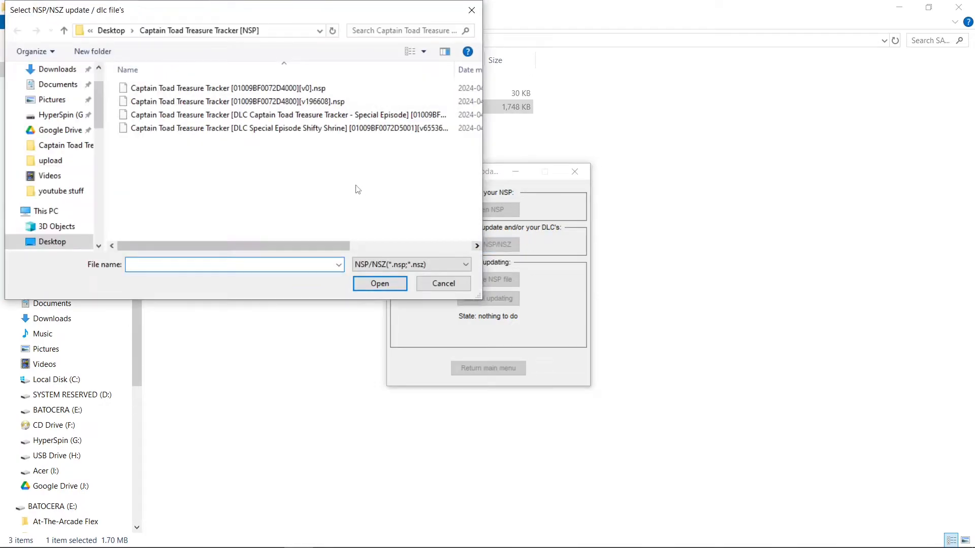
left_click(236, 102)
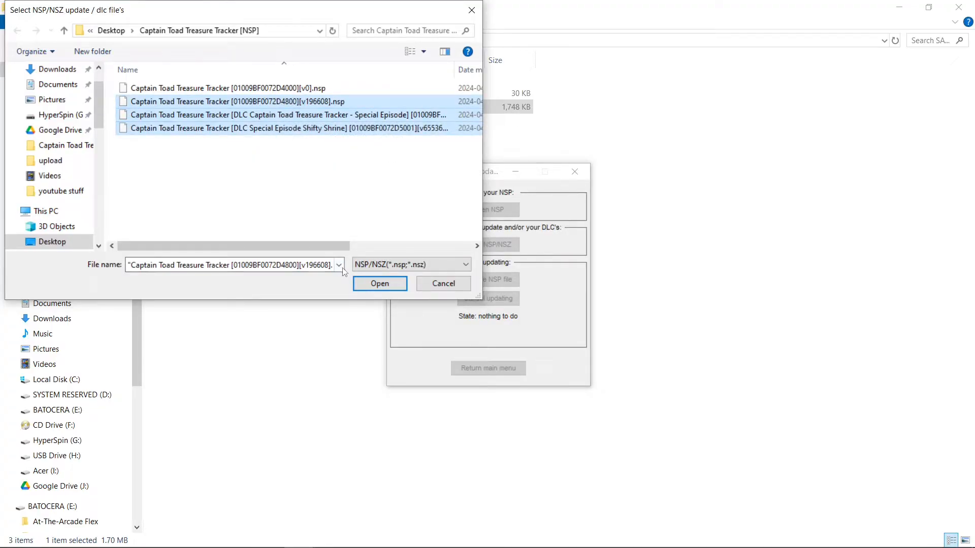
left_click(379, 283)
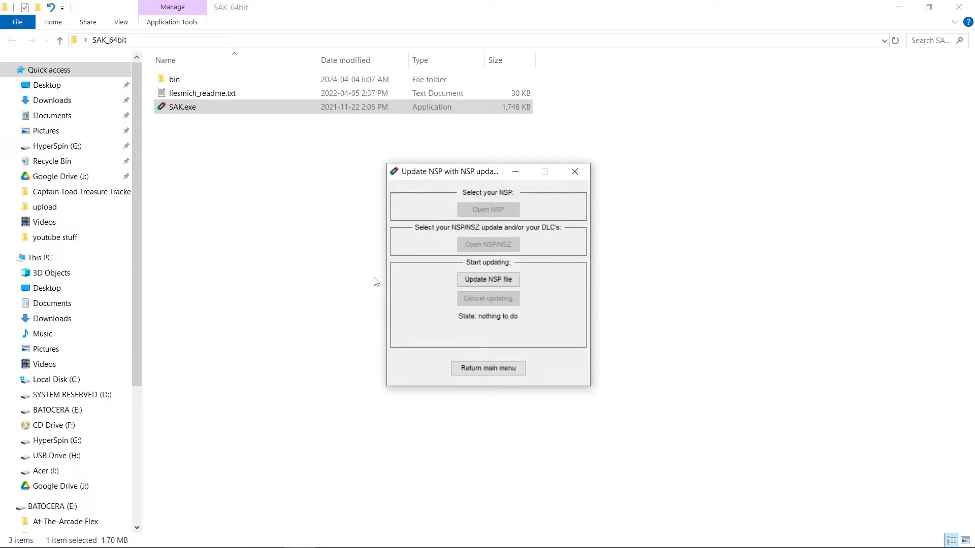
mouse_move(488, 280)
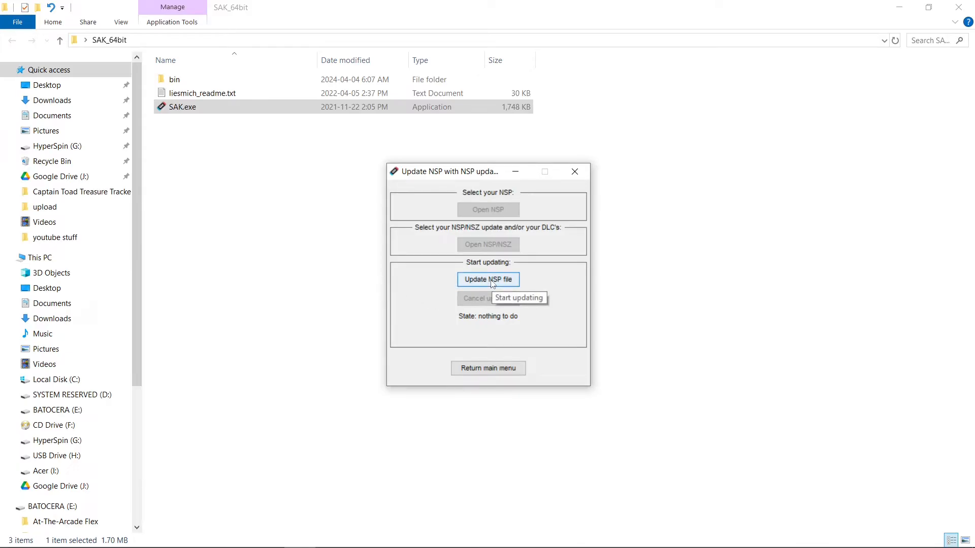
Step: Build the Captain Toad [v196608] (1G+1U+2D) NSP and dismiss the finished report
left_click(487, 280)
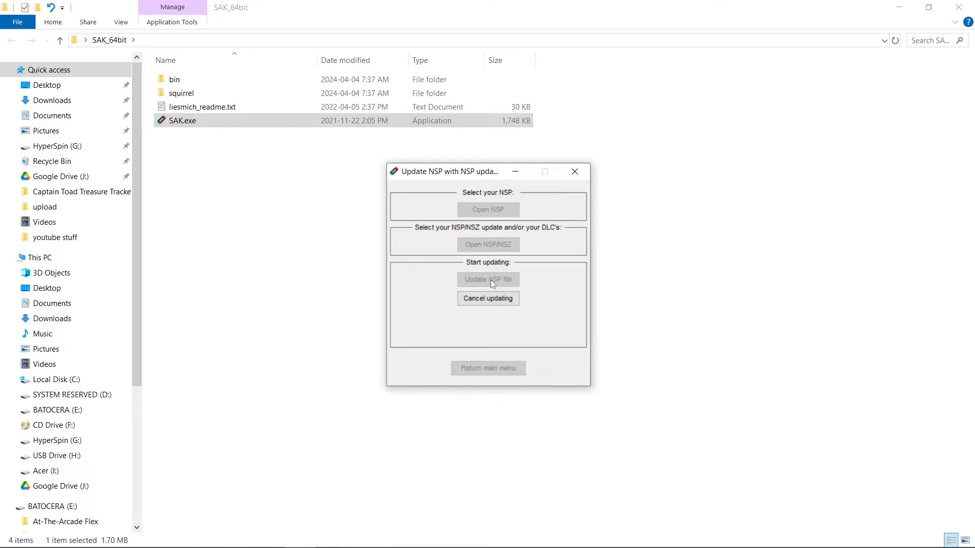
left_click(488, 279)
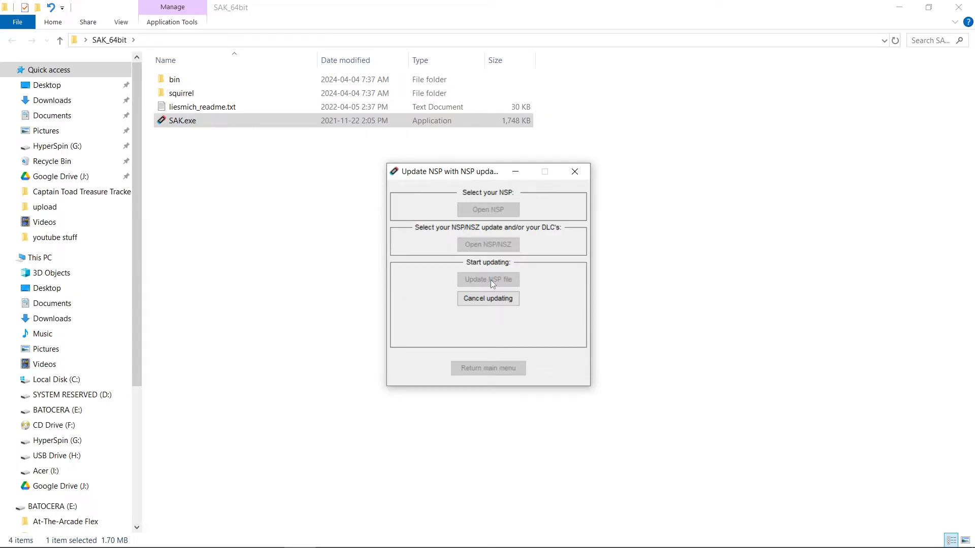
left_click(487, 279)
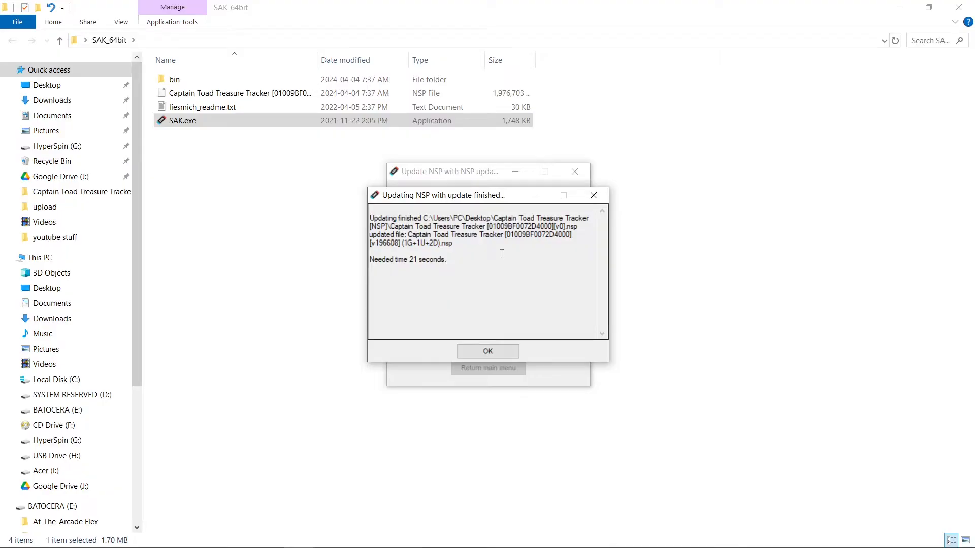
left_click(487, 350)
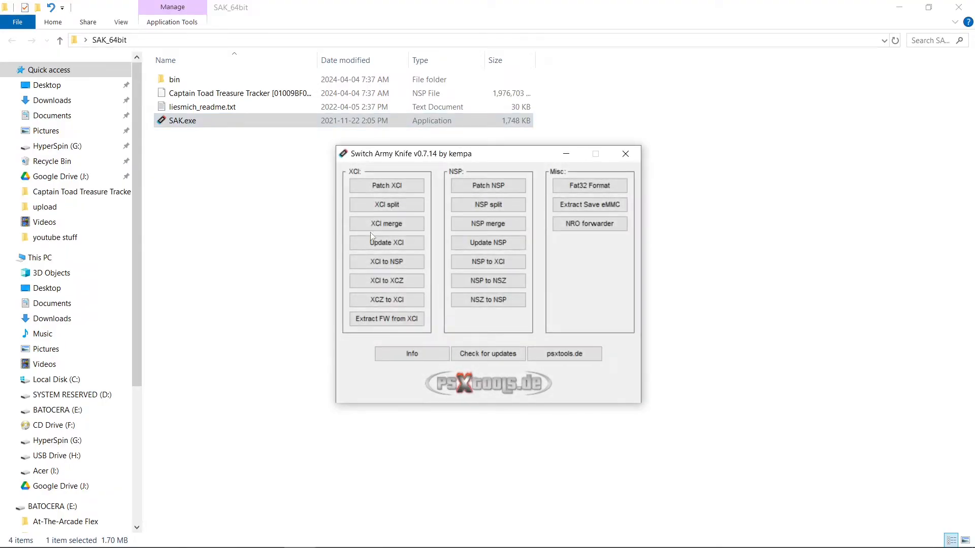
Step: Close SAK and move the merged (1G+1U+2D) NSP into ryujinx's games folder
left_click(626, 153)
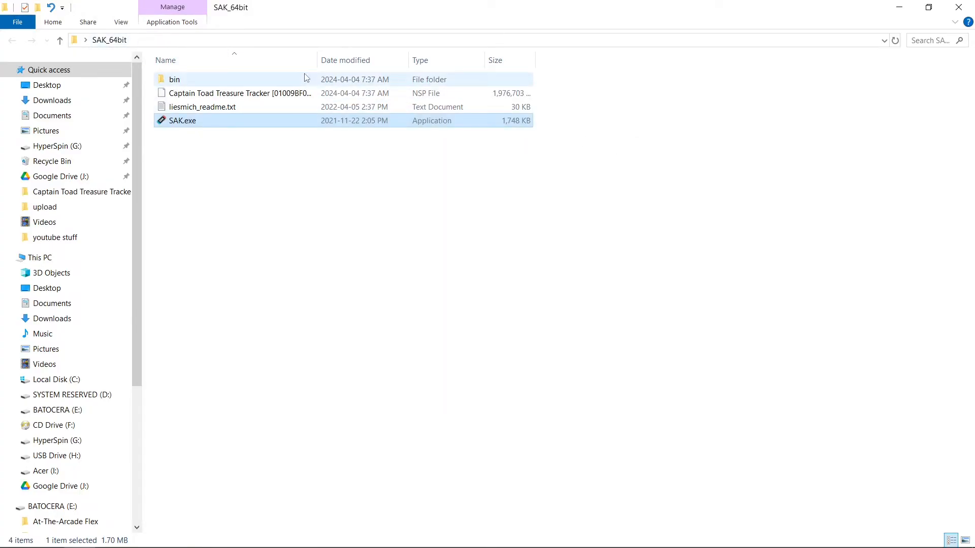
left_click_drag(316, 60, 413, 61)
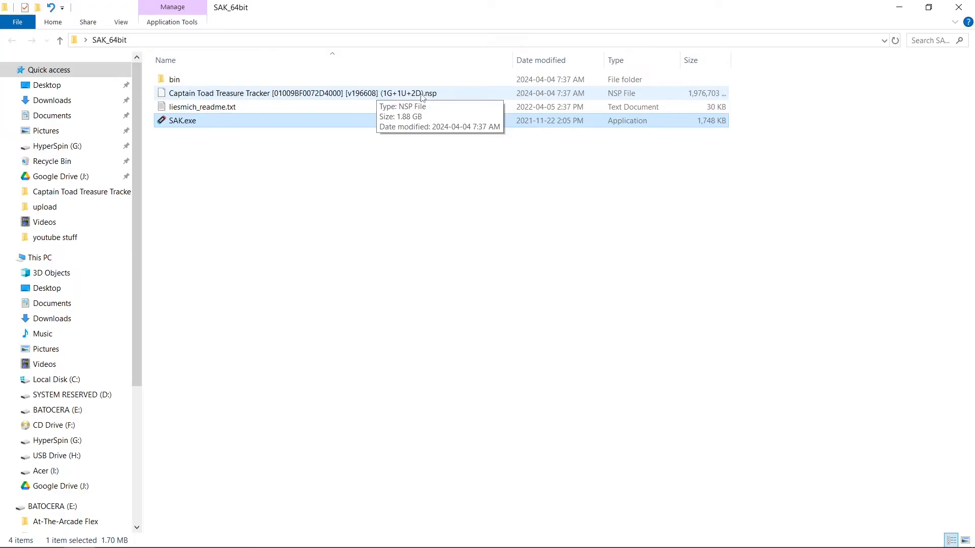
left_click(299, 93)
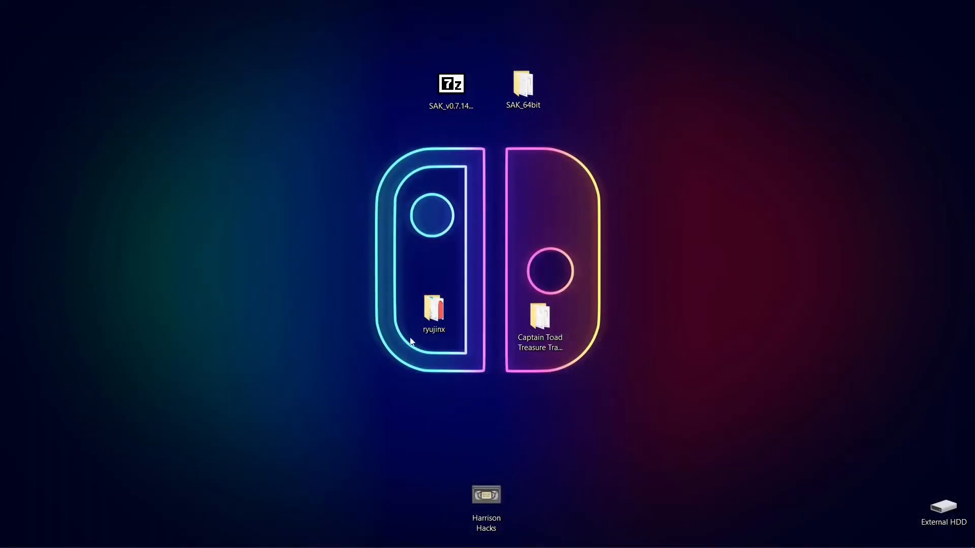
double_click(433, 309)
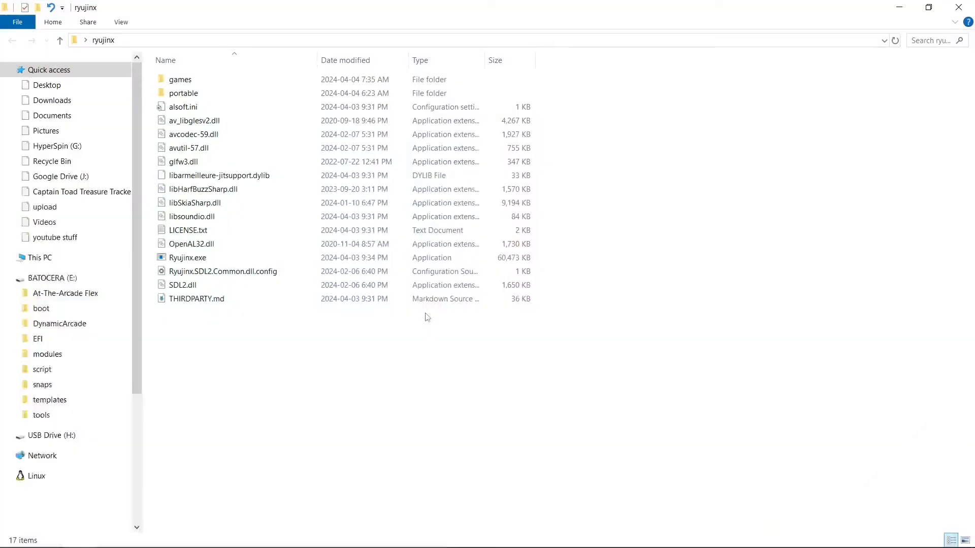
double_click(180, 79)
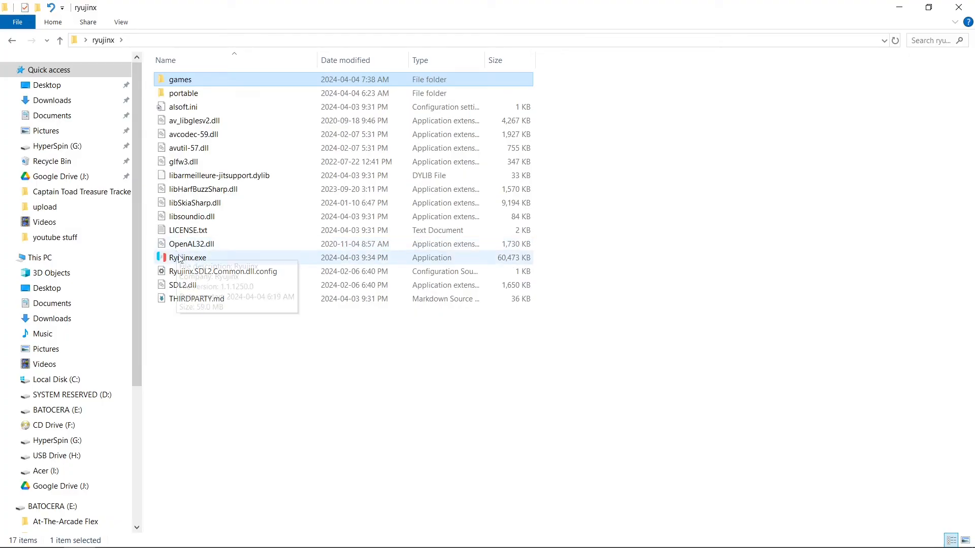
Step: Launch Ryujinx.exe so Captain Toad appears at version 1.3.0, 1.9 GiB
double_click(187, 257)
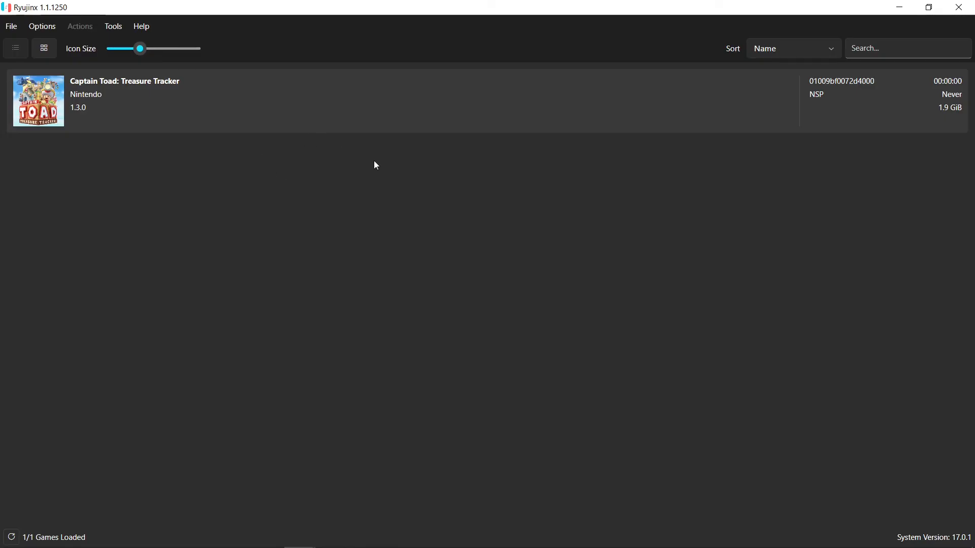
mouse_move(821, 59)
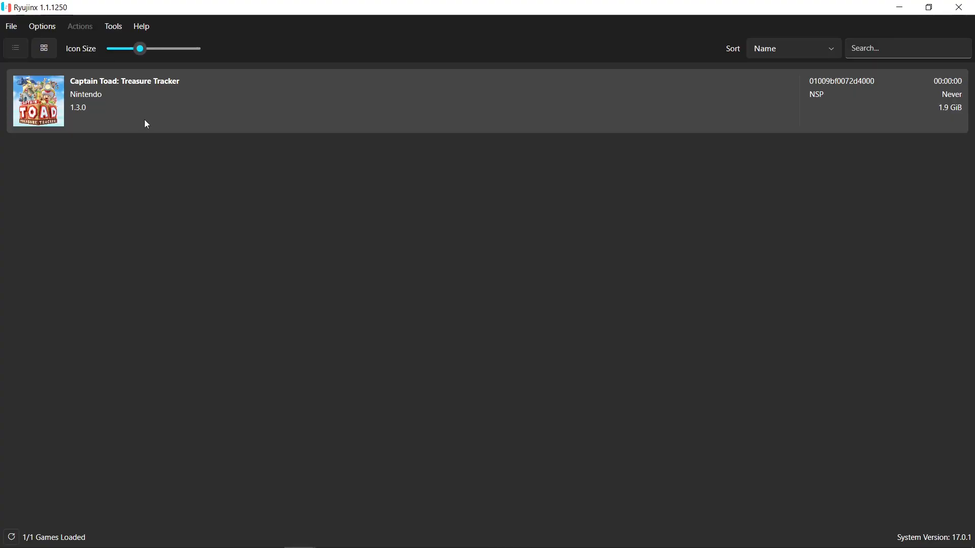
mouse_move(128, 108)
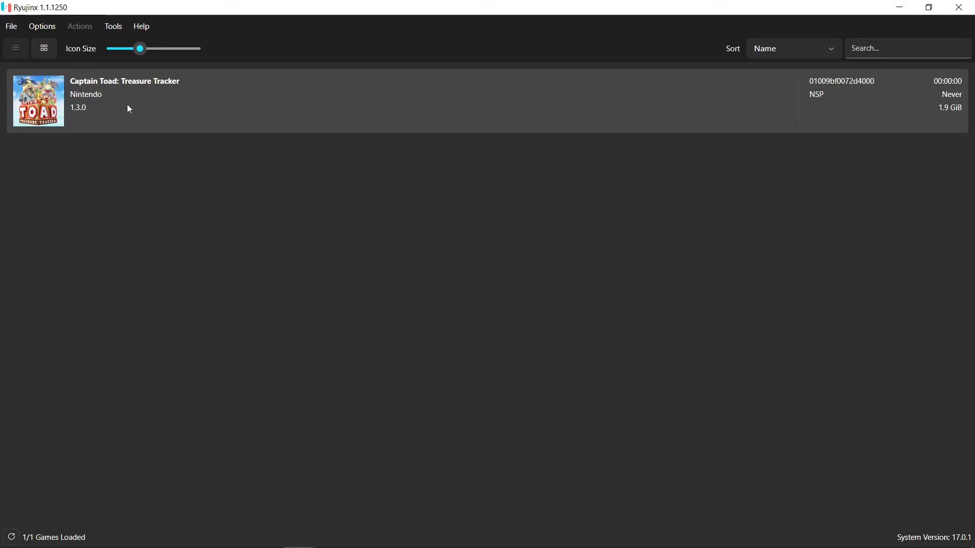